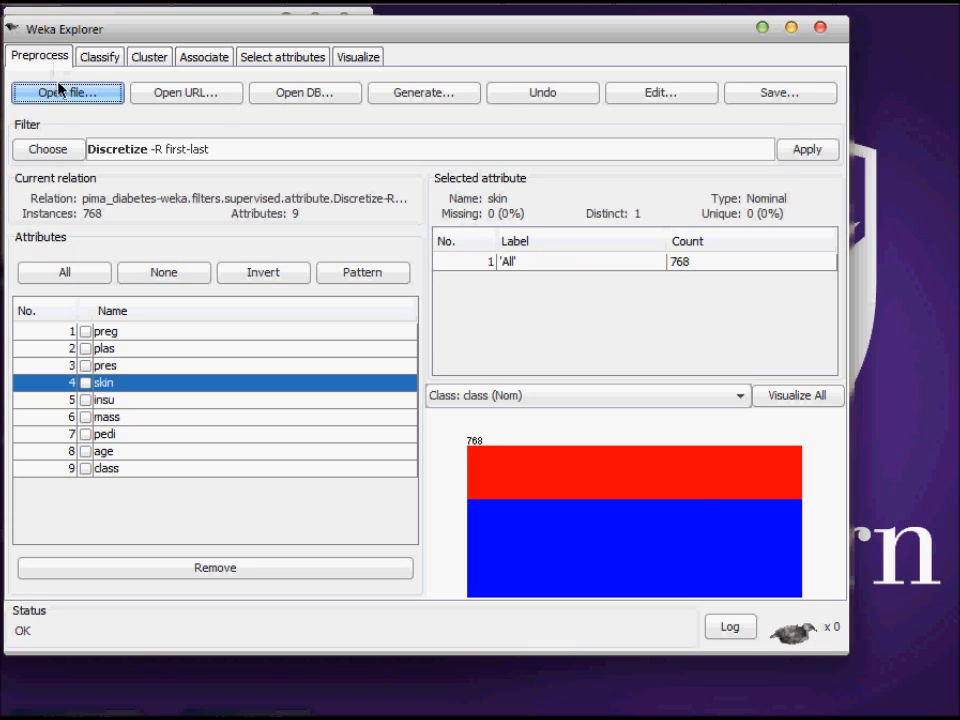
Load diabetes.arff from the data folder to restore the 768-instance numeric dataset
{"action": "left_click", "coordinate": [67, 92]}
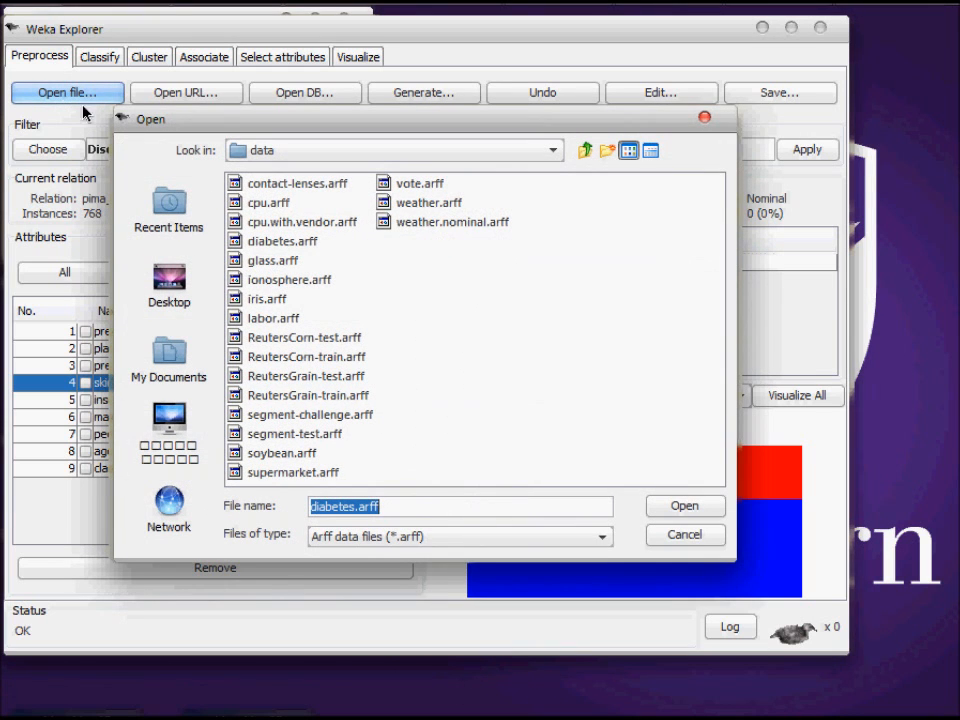
{"action": "left_click", "coordinate": [685, 506]}
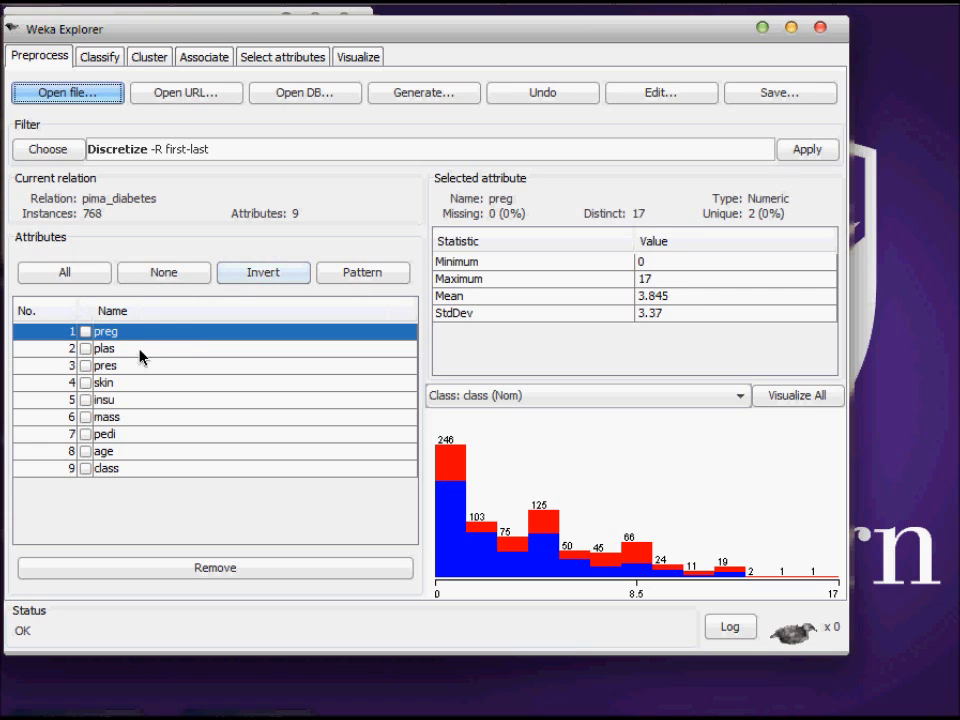
{"action": "left_click", "coordinate": [105, 365]}
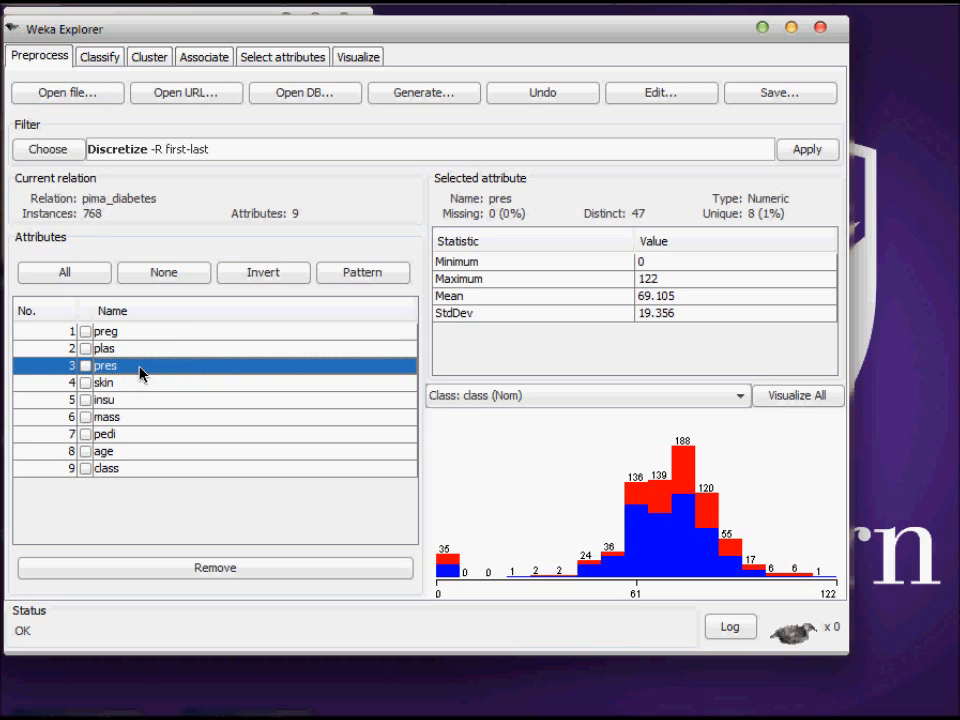
{"action": "left_click", "coordinate": [106, 468]}
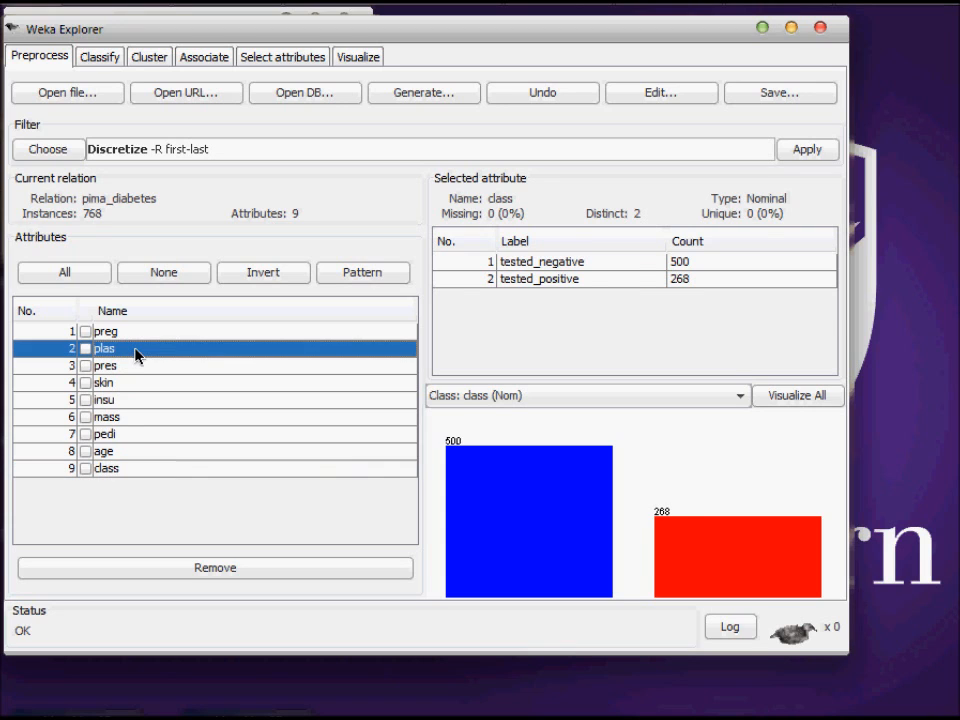
{"action": "left_click", "coordinate": [104, 348]}
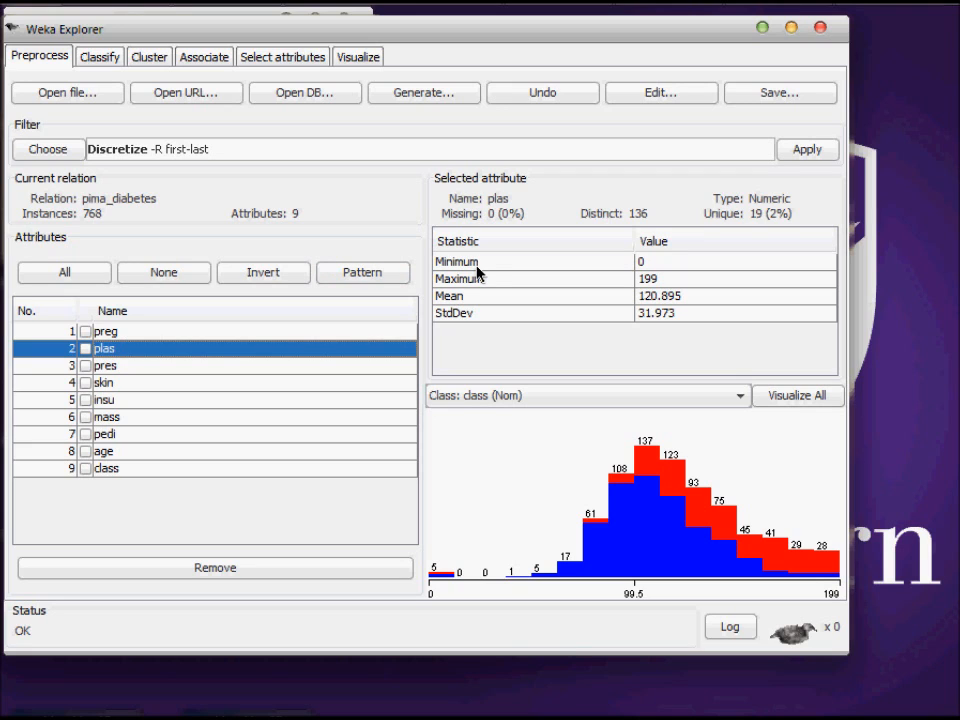
{"action": "mouse_move", "coordinate": [490, 271]}
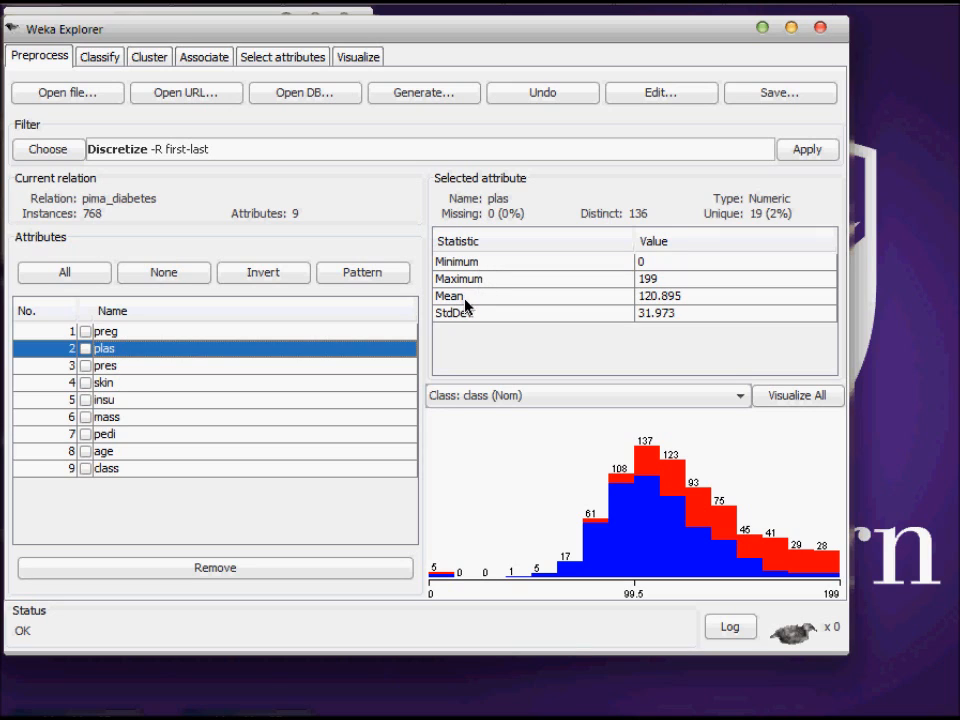
{"action": "mouse_move", "coordinate": [470, 325]}
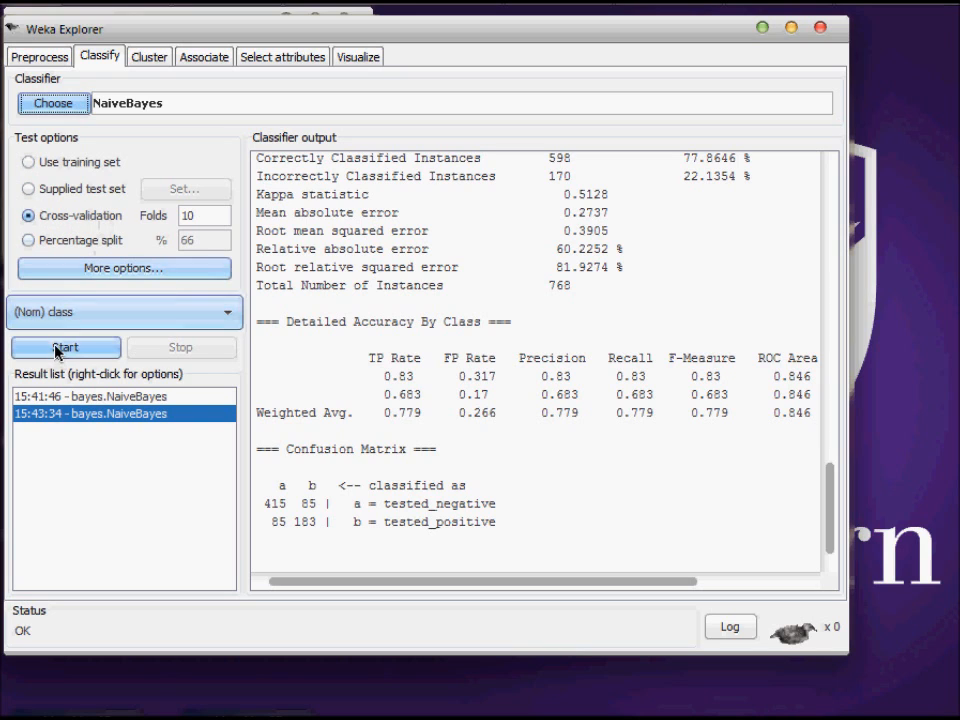
Run 10-fold NaiveBayes cross-validation on the original data, scoring 76.30% correct
{"action": "left_click", "coordinate": [65, 347]}
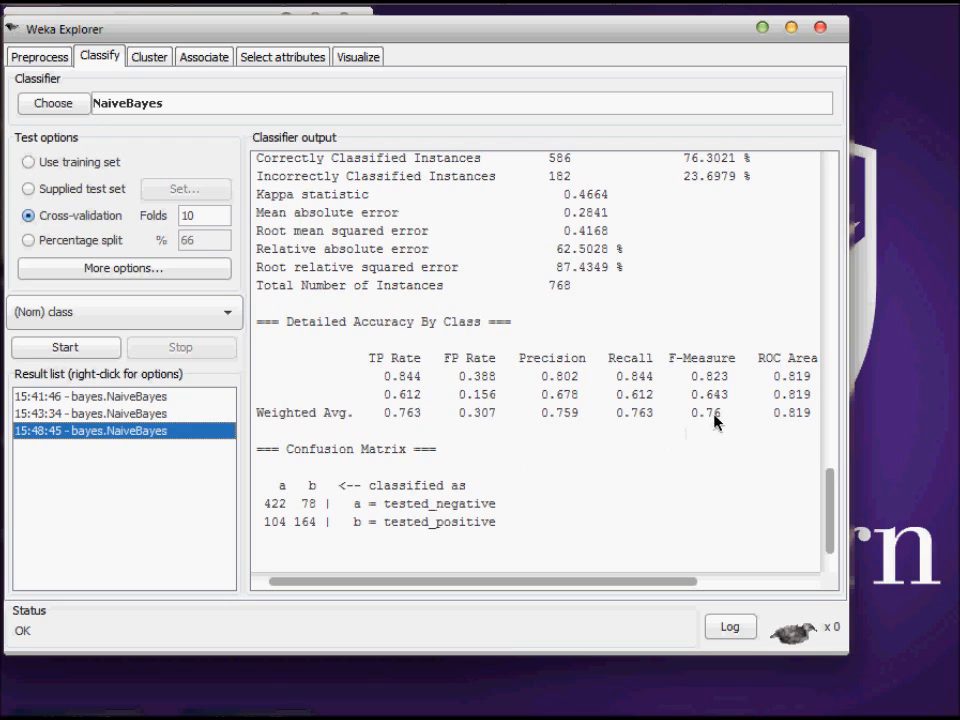
{"action": "mouse_move", "coordinate": [368, 430]}
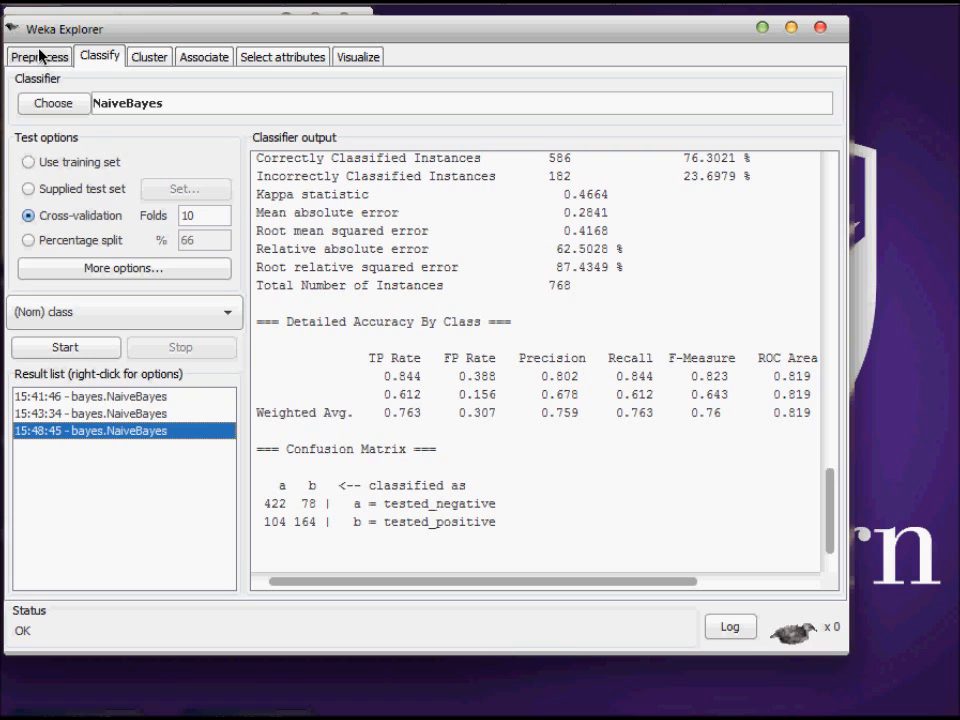
Select the supervised attribute Discretize filter on the Preprocess tab with default settings
{"action": "left_click", "coordinate": [38, 55]}
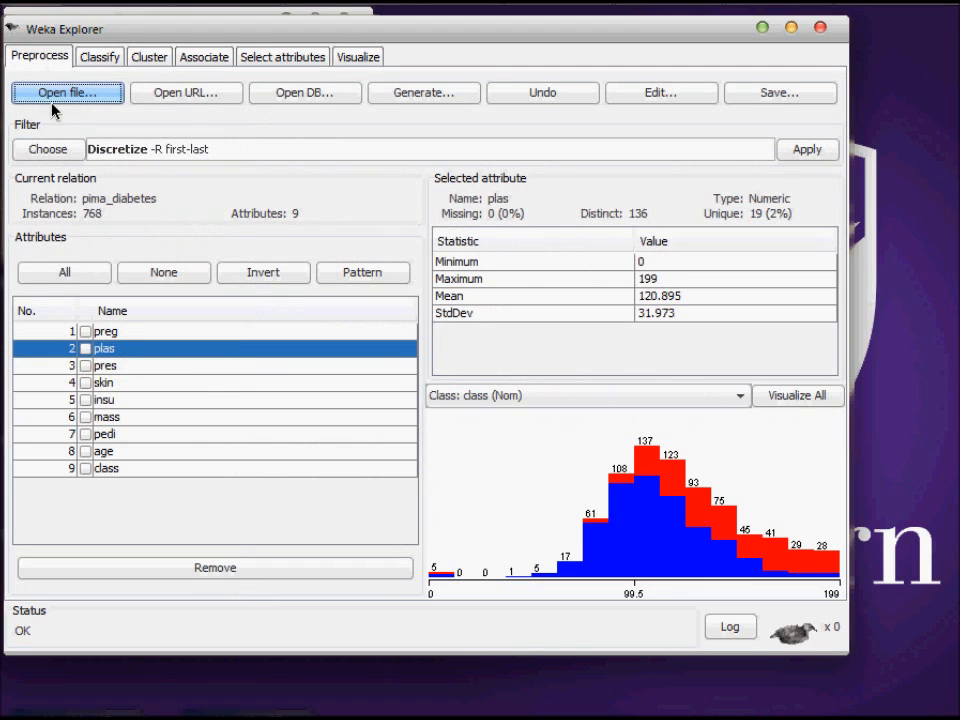
{"action": "left_click", "coordinate": [48, 148]}
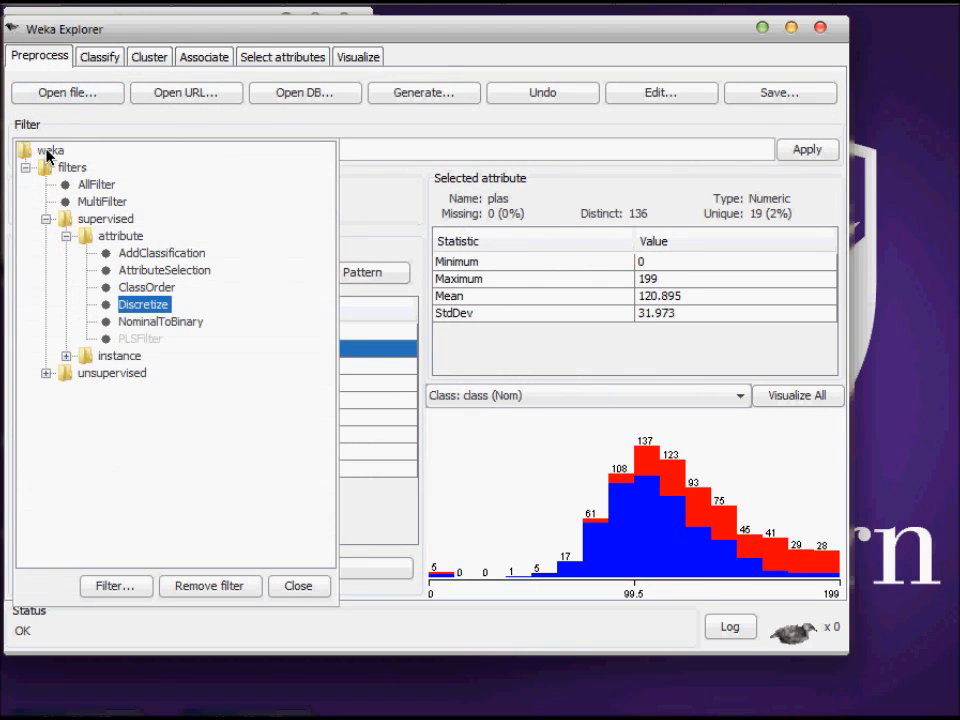
{"action": "mouse_move", "coordinate": [145, 163]}
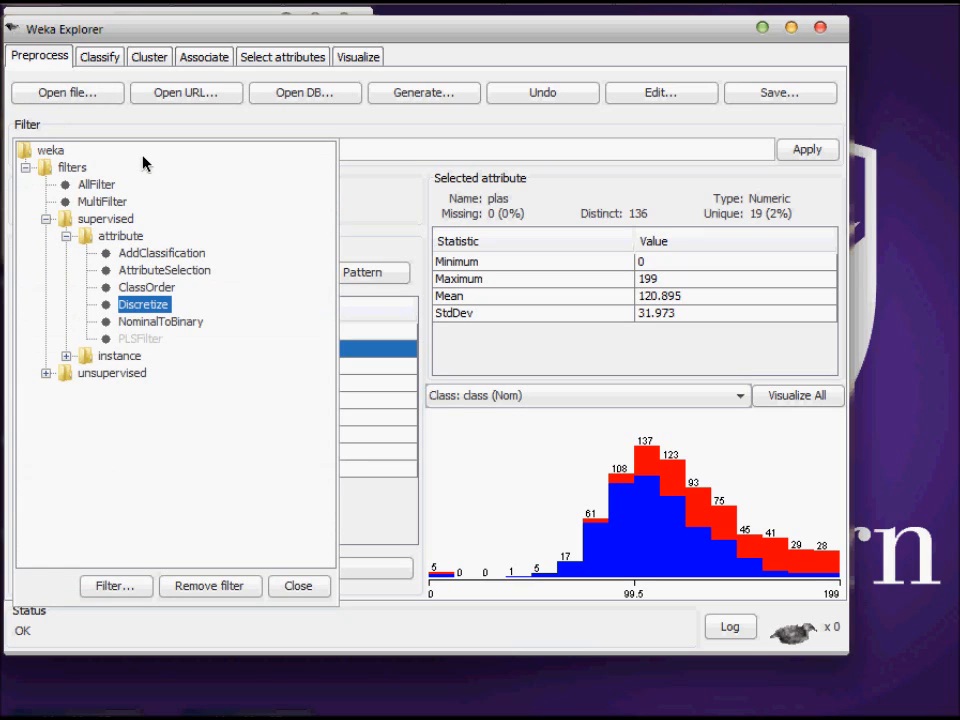
{"action": "mouse_move", "coordinate": [143, 304]}
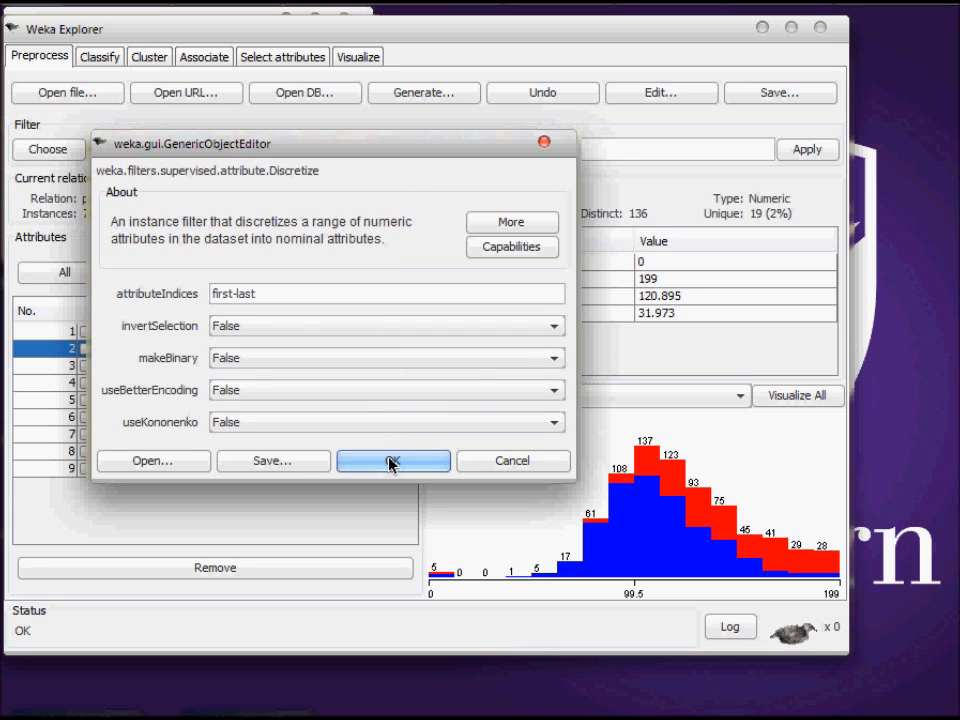
{"action": "left_click", "coordinate": [392, 461]}
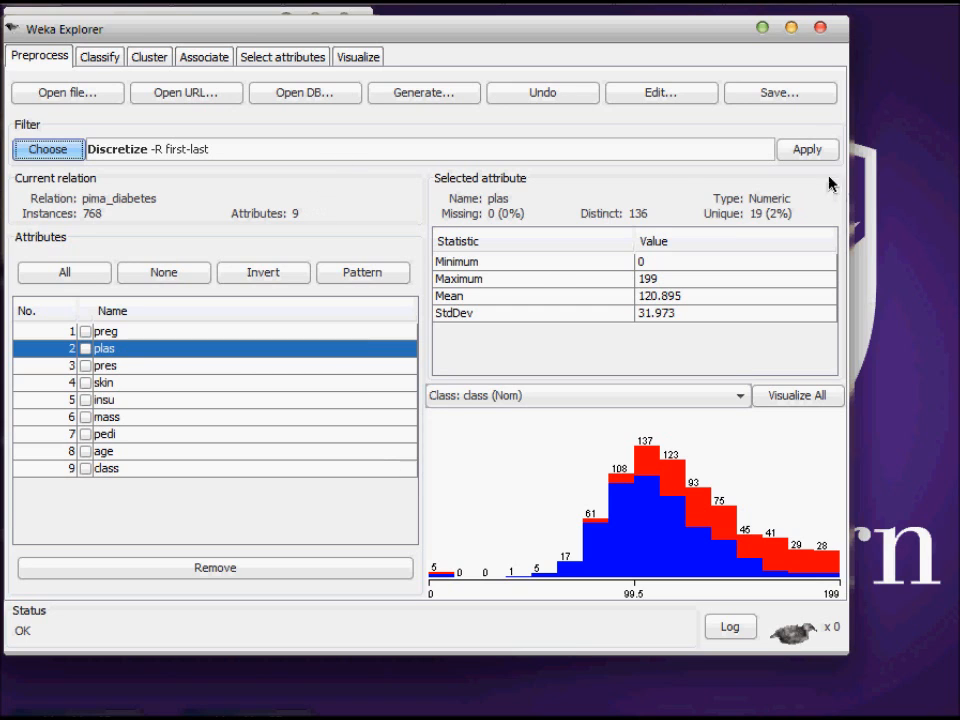
Apply Discretize and inspect bins for plas (4), pres and skin (1), mass and pedi (2)
{"action": "left_click", "coordinate": [806, 149]}
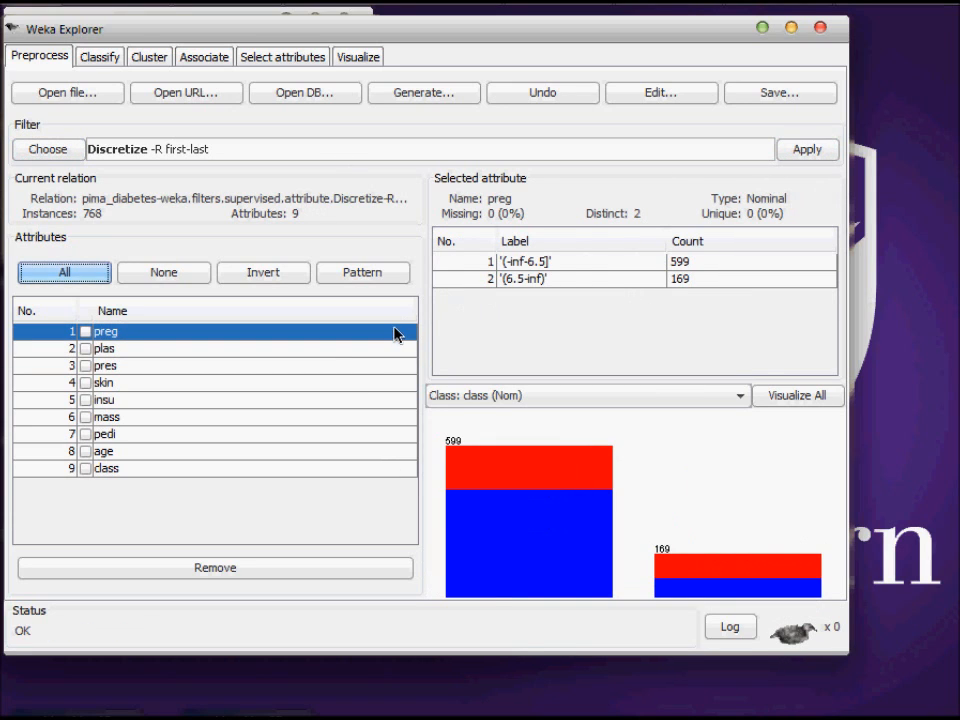
{"action": "mouse_move", "coordinate": [156, 356]}
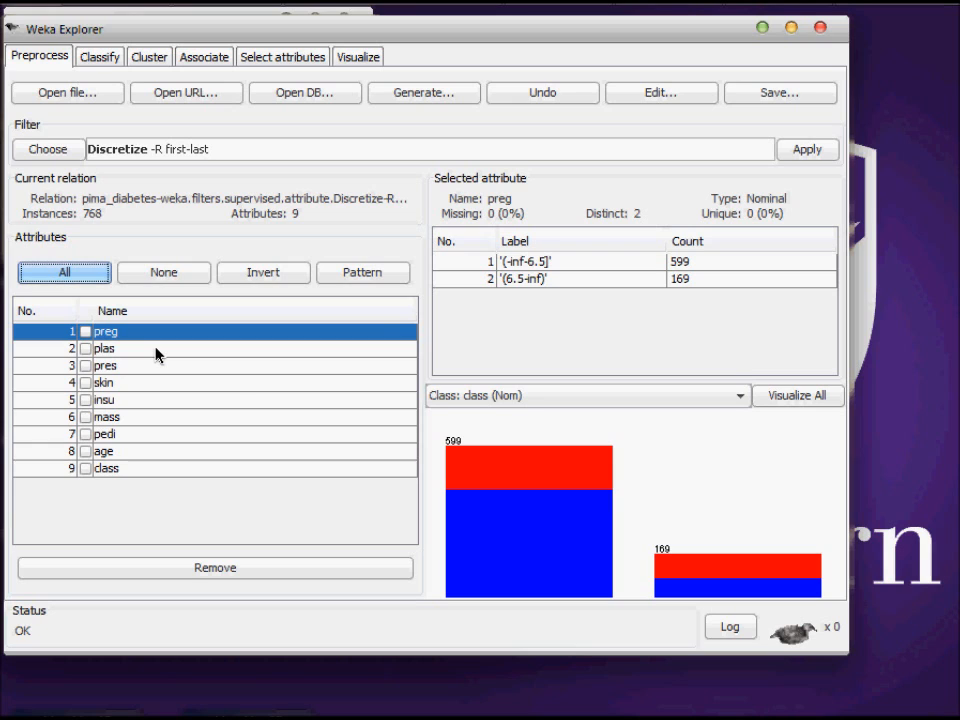
{"action": "left_click", "coordinate": [104, 348]}
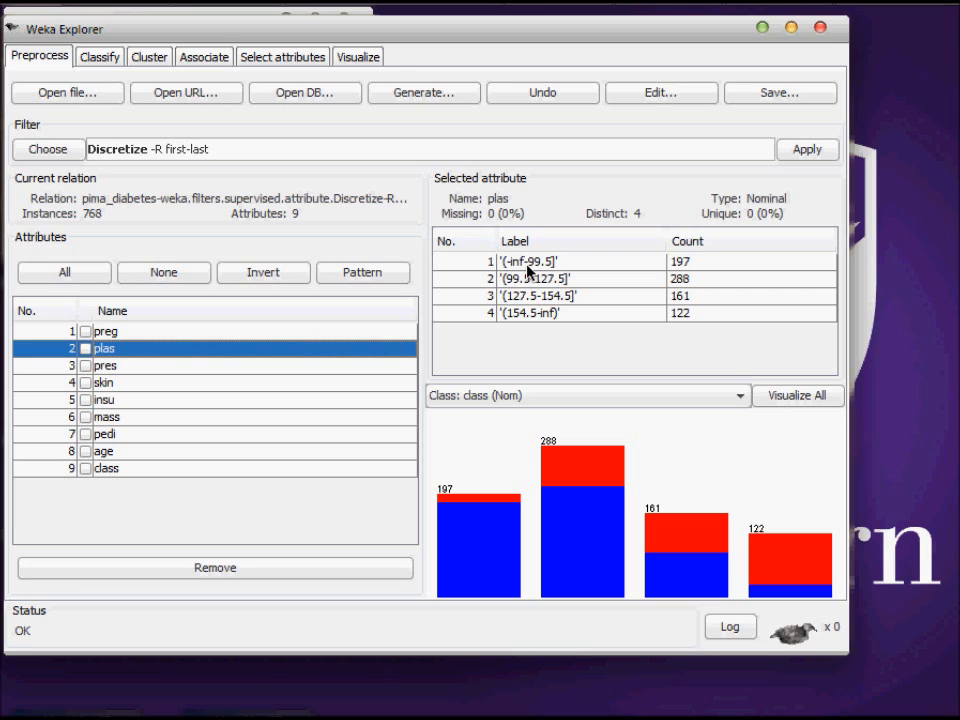
{"action": "mouse_move", "coordinate": [667, 287]}
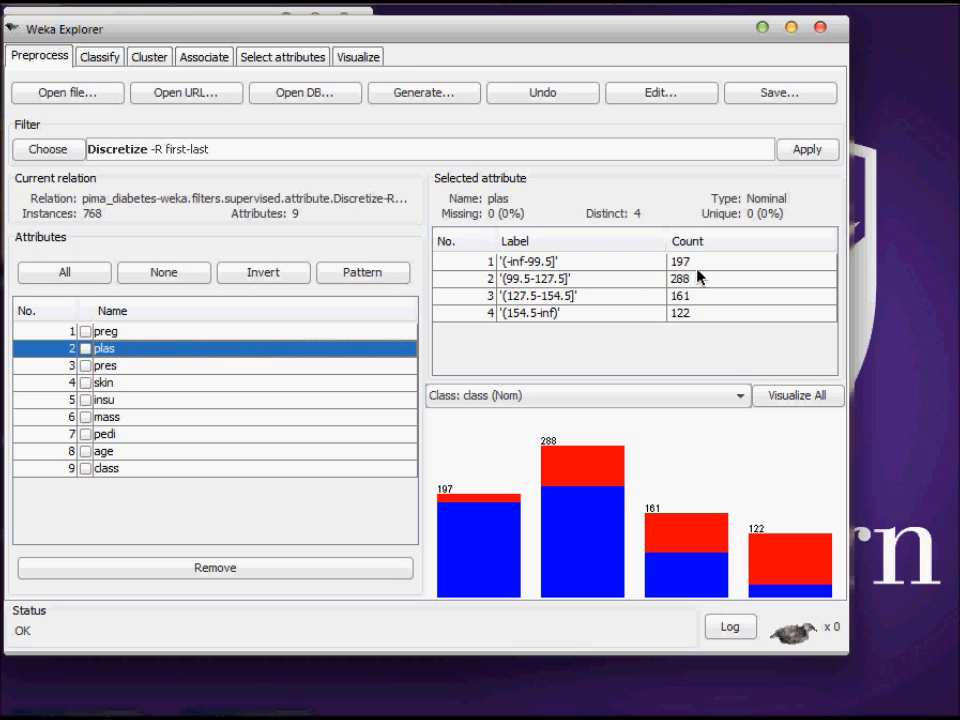
{"action": "mouse_move", "coordinate": [513, 325]}
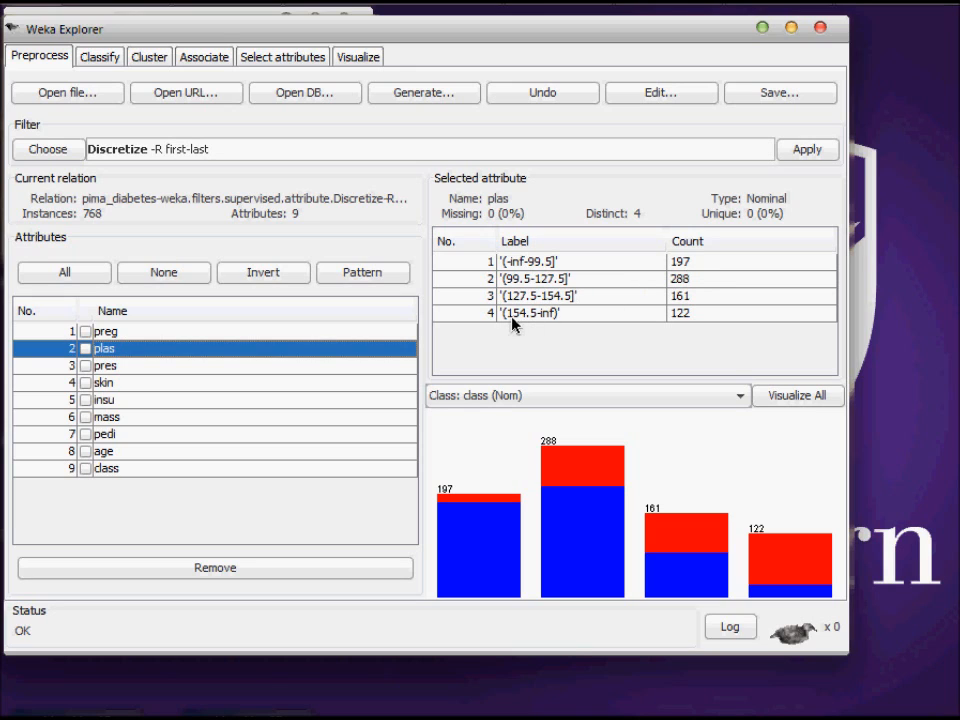
{"action": "mouse_move", "coordinate": [550, 328]}
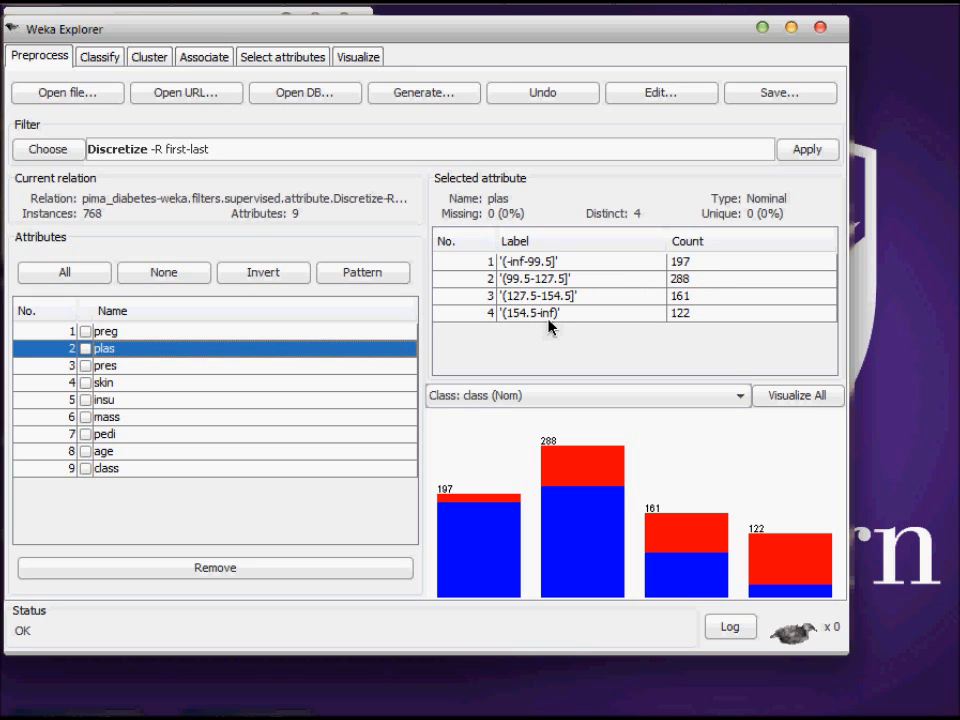
{"action": "mouse_move", "coordinate": [690, 328]}
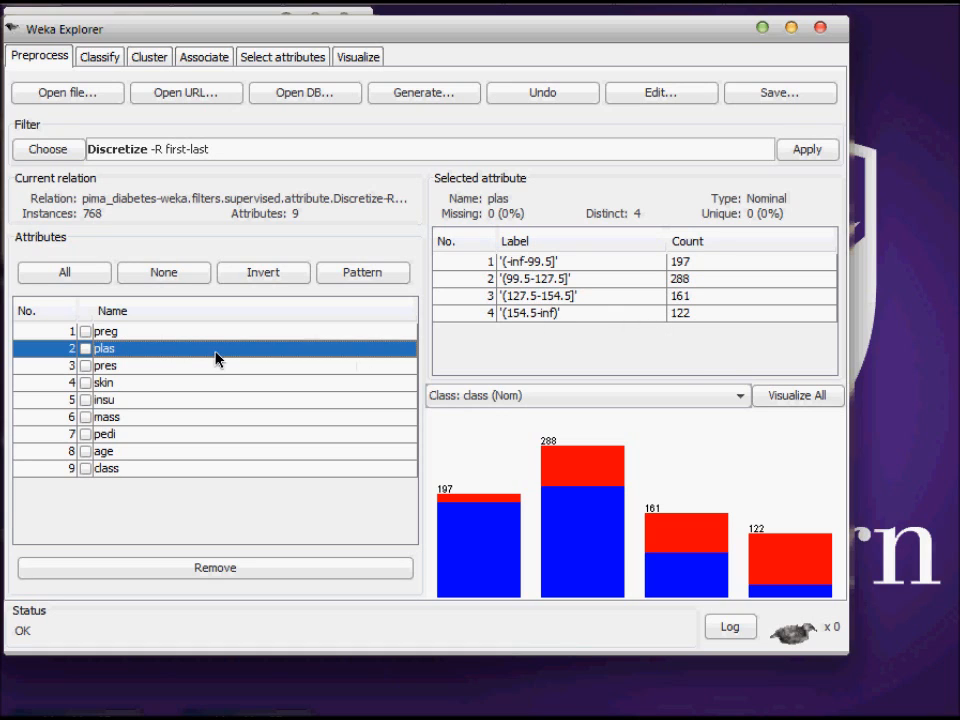
{"action": "mouse_move", "coordinate": [115, 371]}
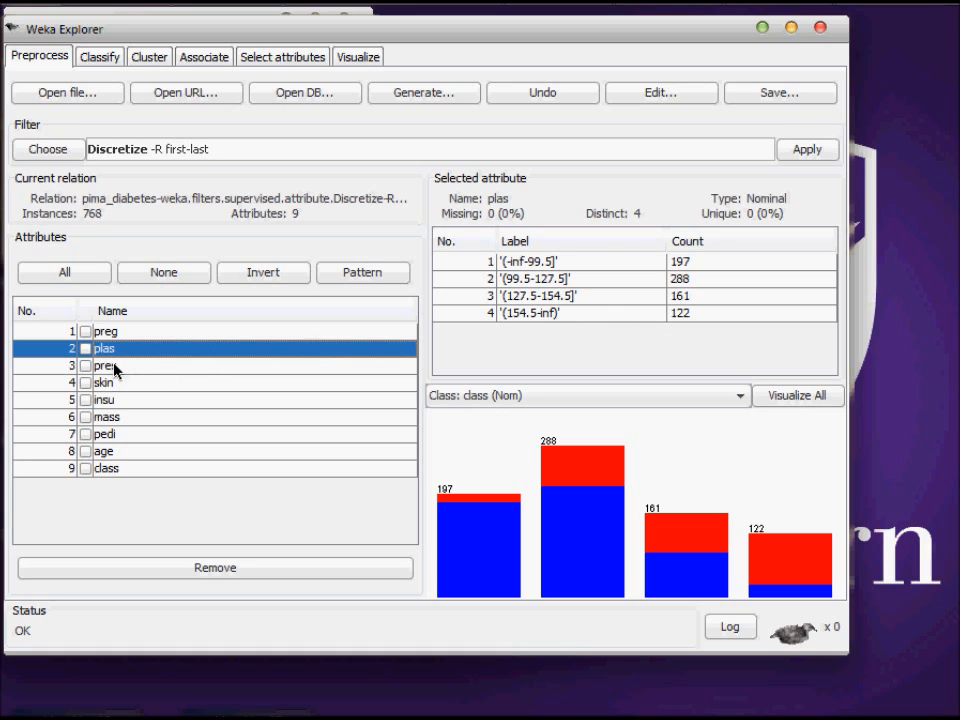
{"action": "left_click", "coordinate": [104, 365]}
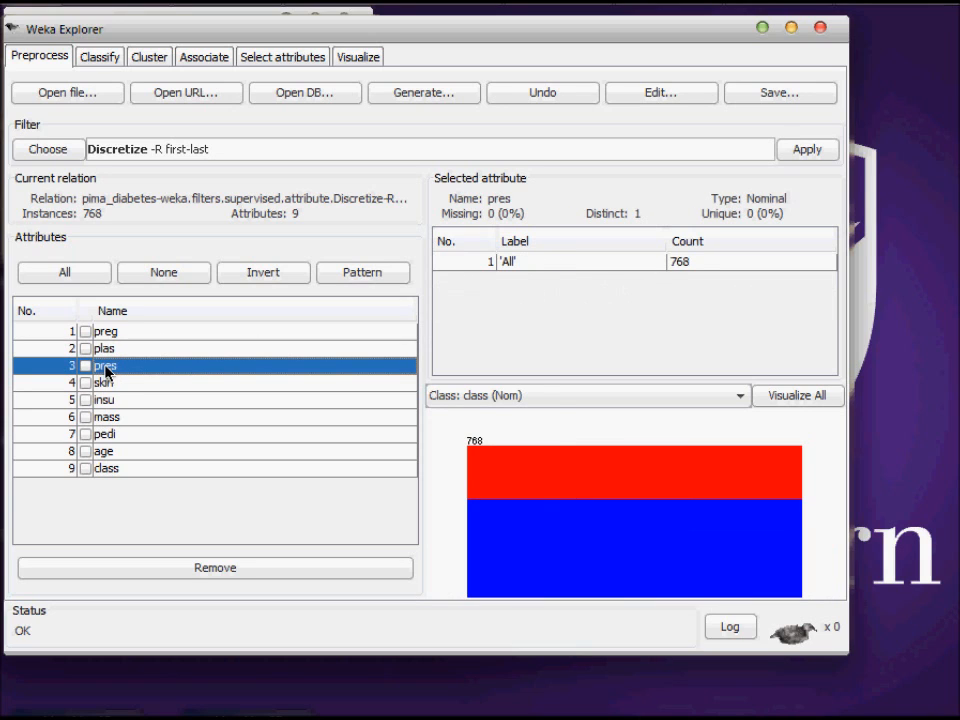
{"action": "left_click", "coordinate": [103, 382]}
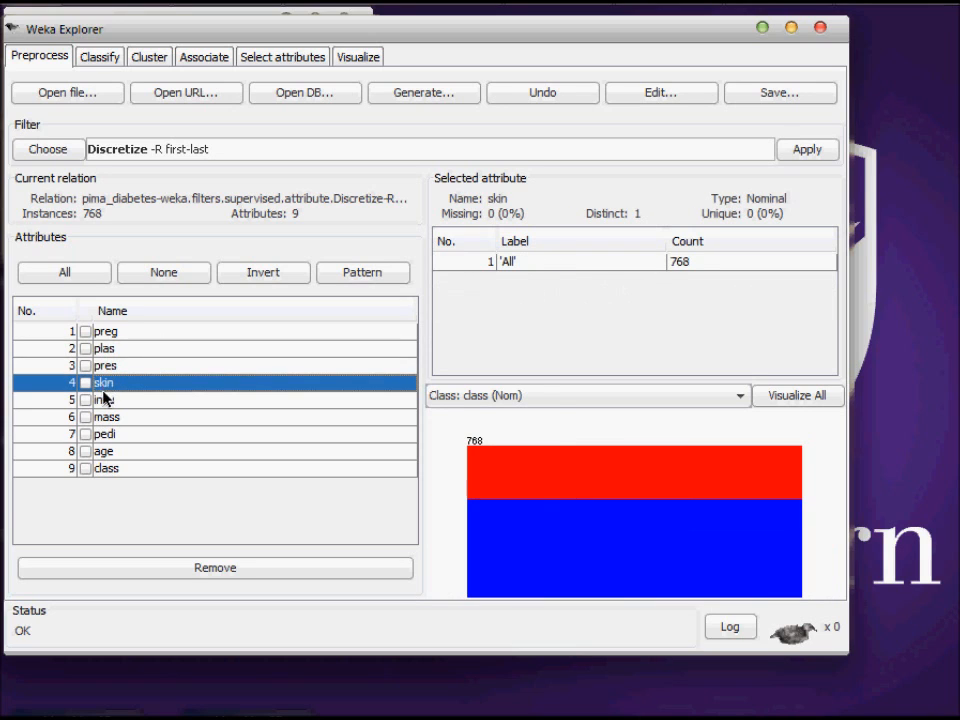
{"action": "left_click", "coordinate": [106, 416]}
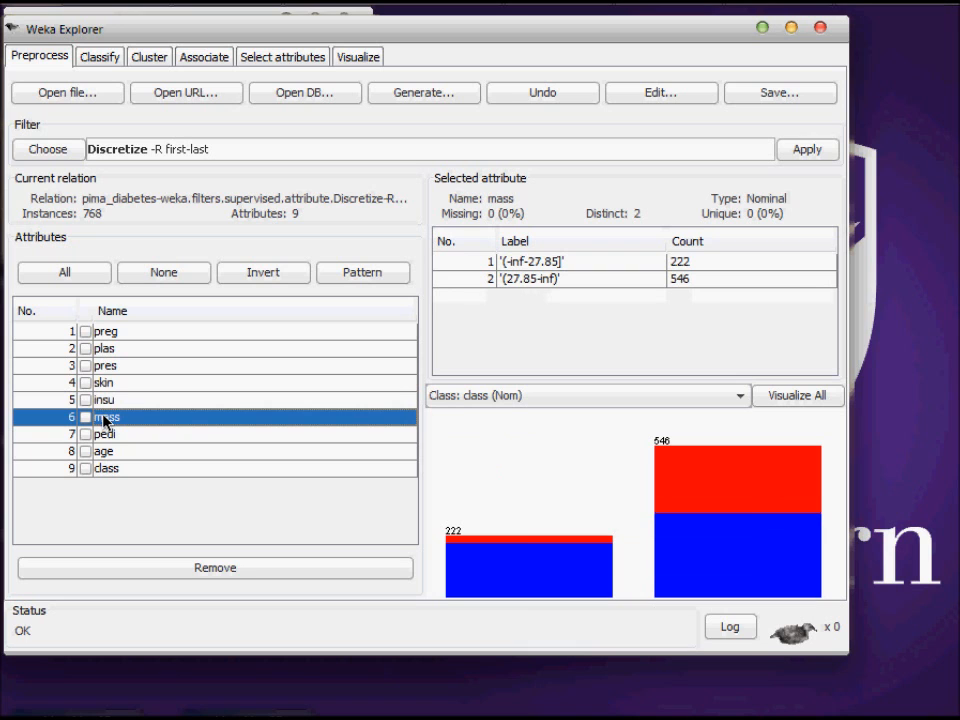
{"action": "left_click", "coordinate": [104, 433]}
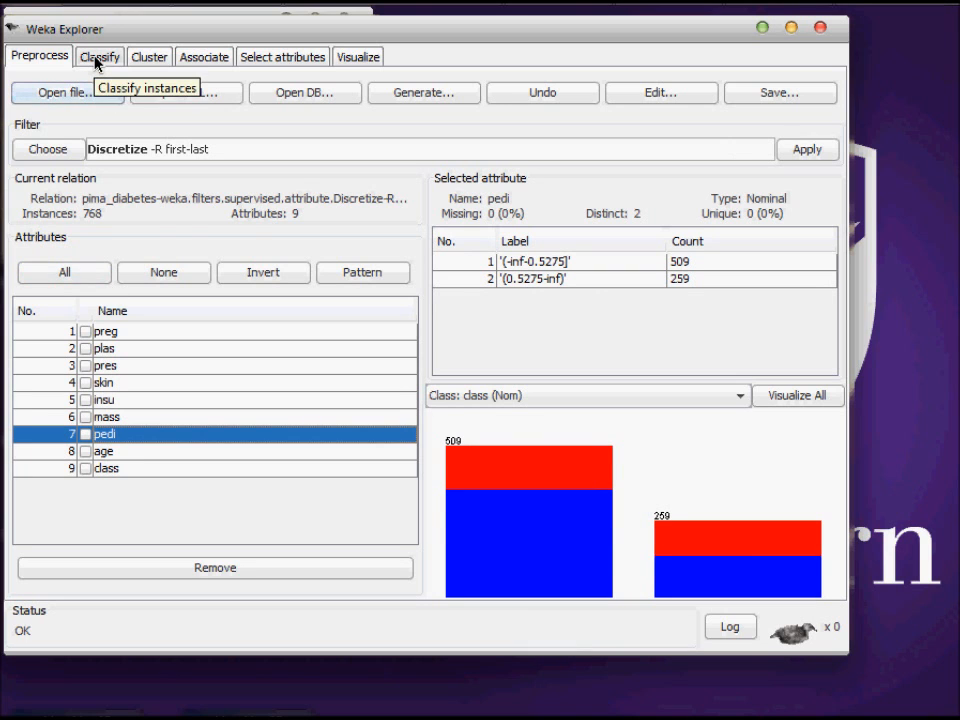
Rerun 10-fold NaiveBayes cross-validation on the discretized data, scoring 77.86% correct
{"action": "left_click", "coordinate": [99, 56]}
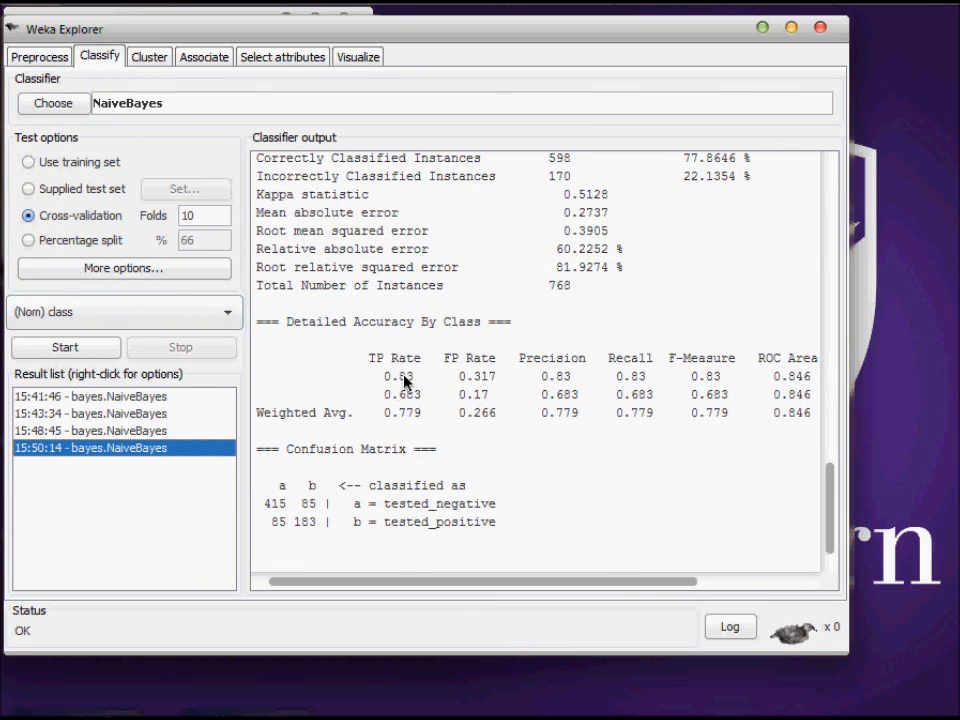
{"action": "mouse_move", "coordinate": [717, 425]}
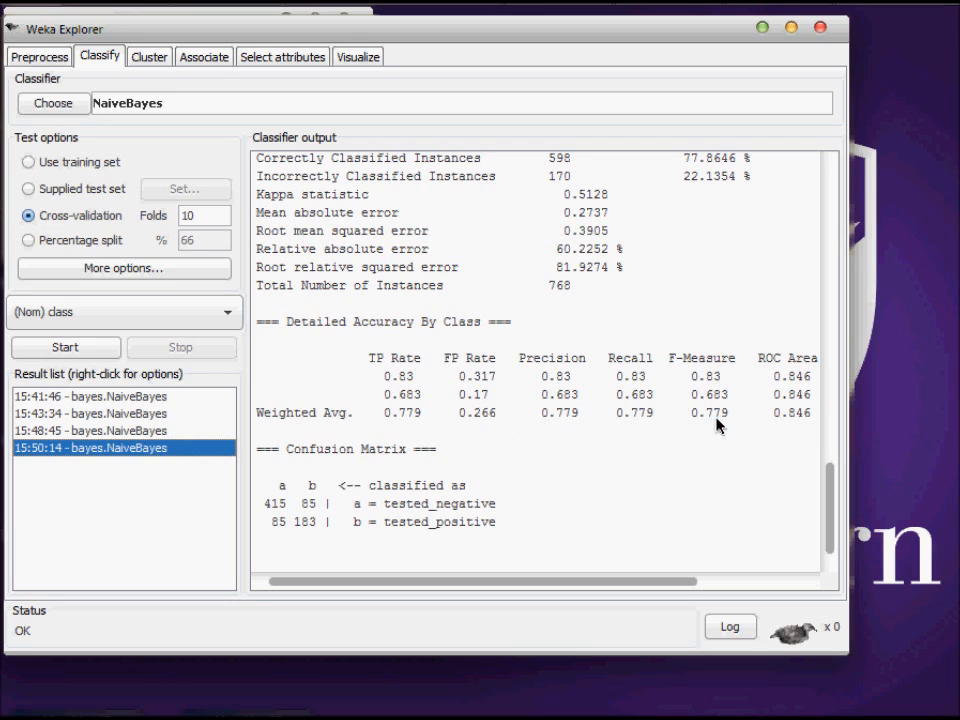